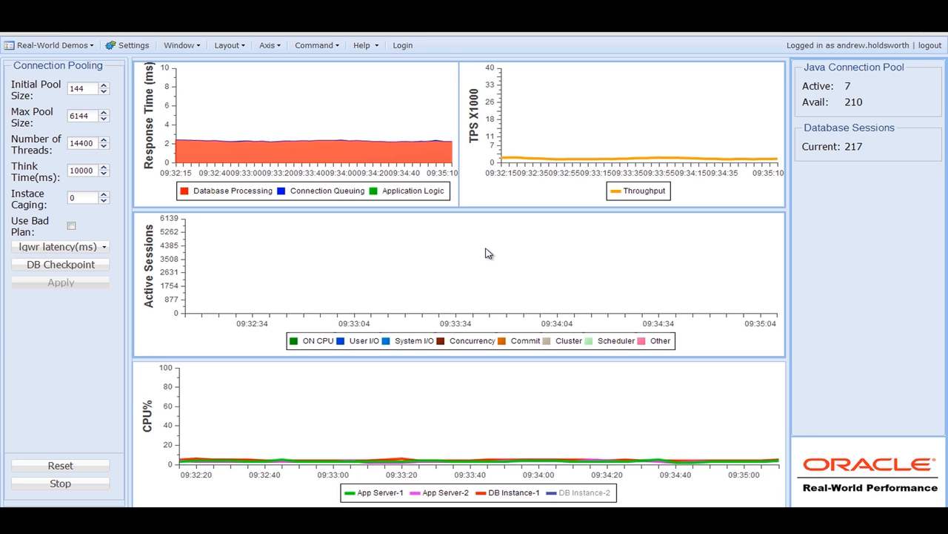
{"action": "mouse_move", "coordinate": [497, 114]}
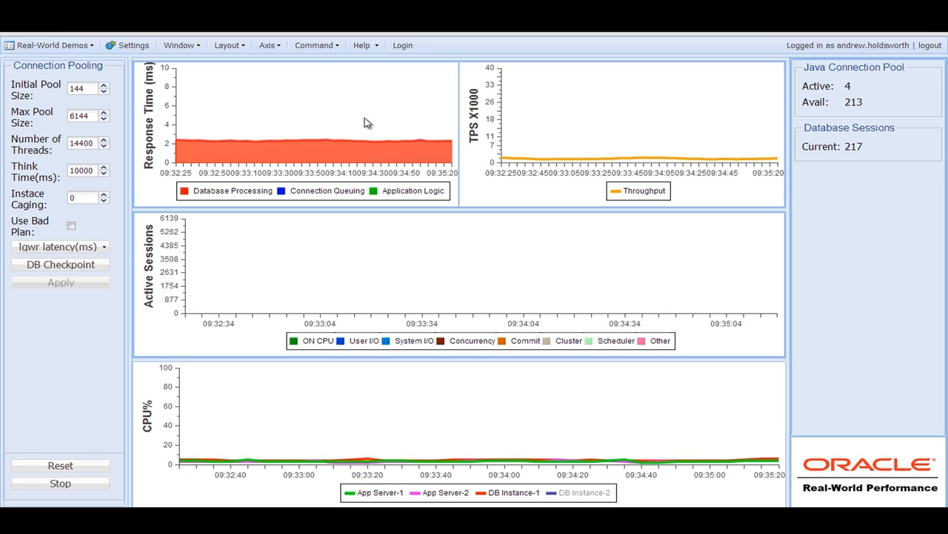
{"action": "mouse_move", "coordinate": [311, 126]}
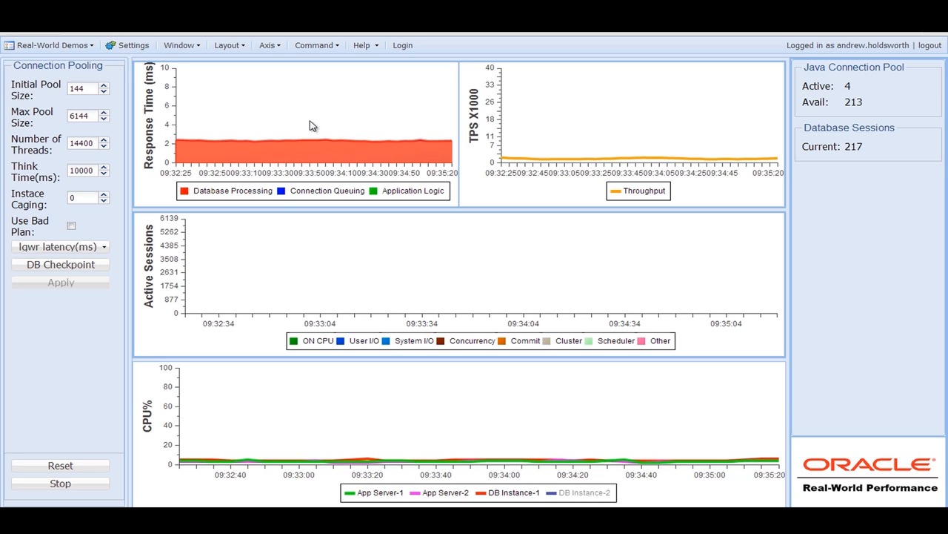
{"action": "mouse_move", "coordinate": [300, 132]}
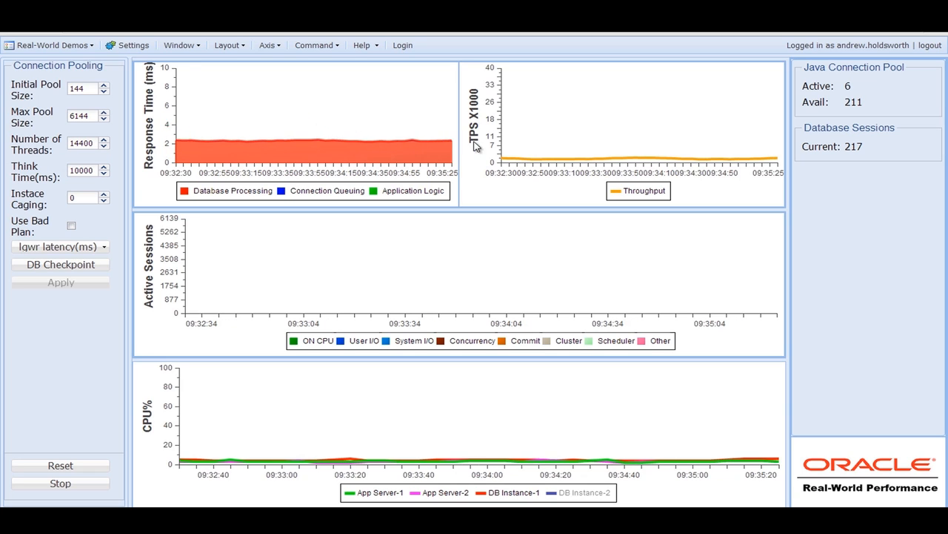
{"action": "mouse_move", "coordinate": [519, 160]}
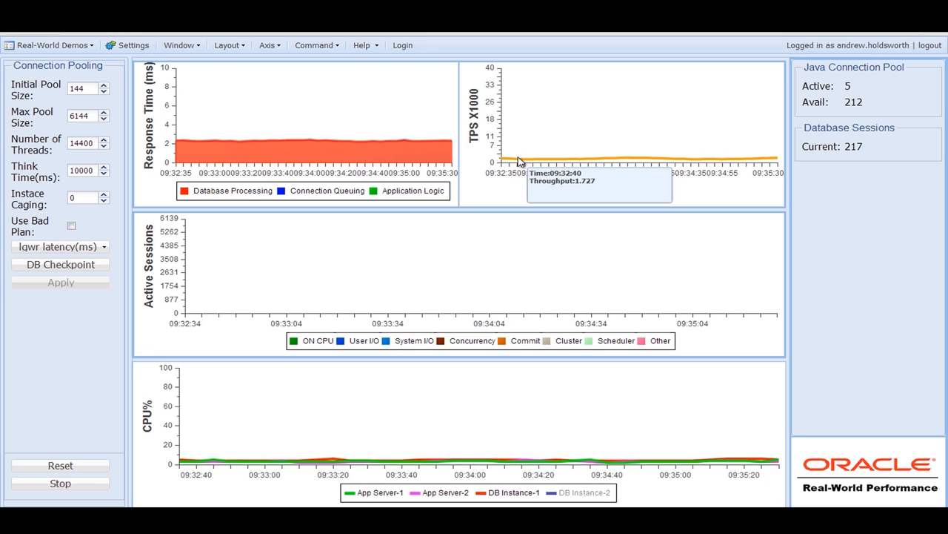
{"action": "mouse_move", "coordinate": [487, 144]}
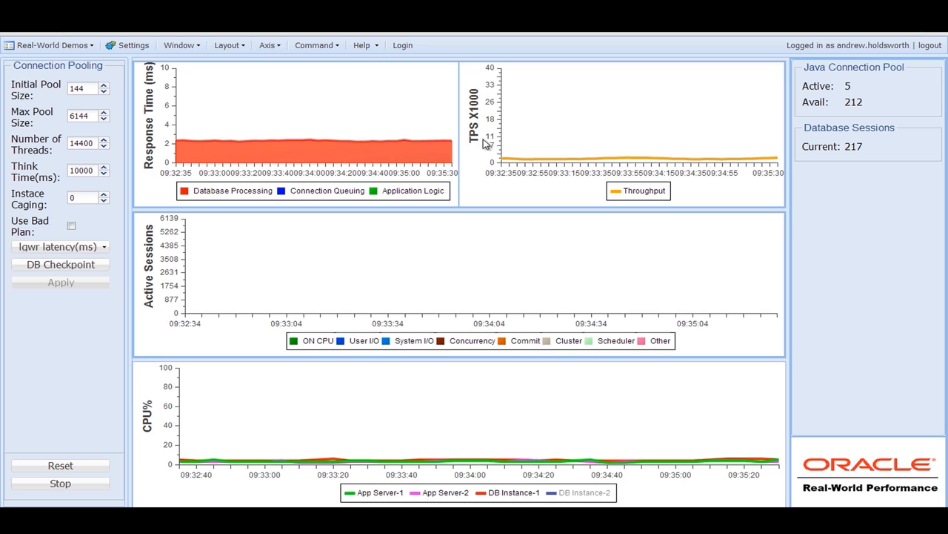
{"action": "mouse_move", "coordinate": [170, 81]}
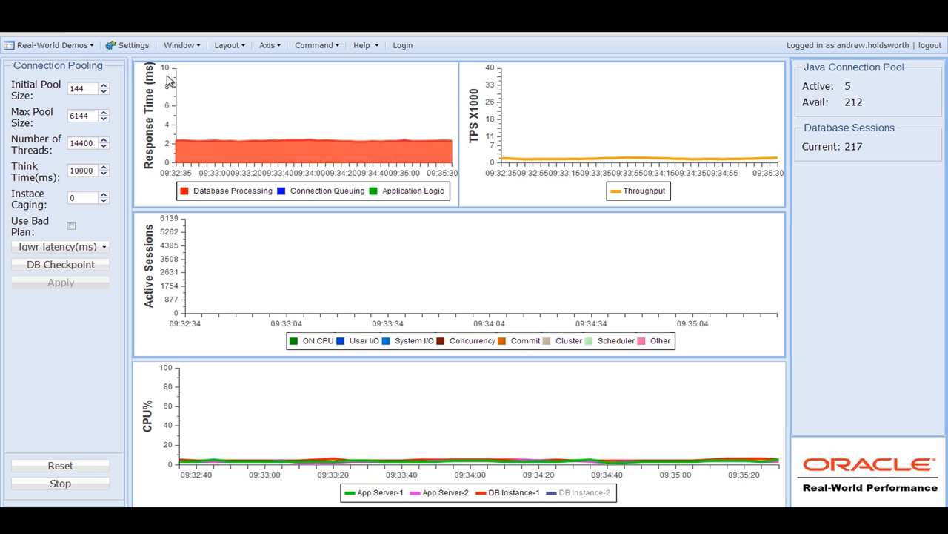
{"action": "mouse_move", "coordinate": [72, 155]}
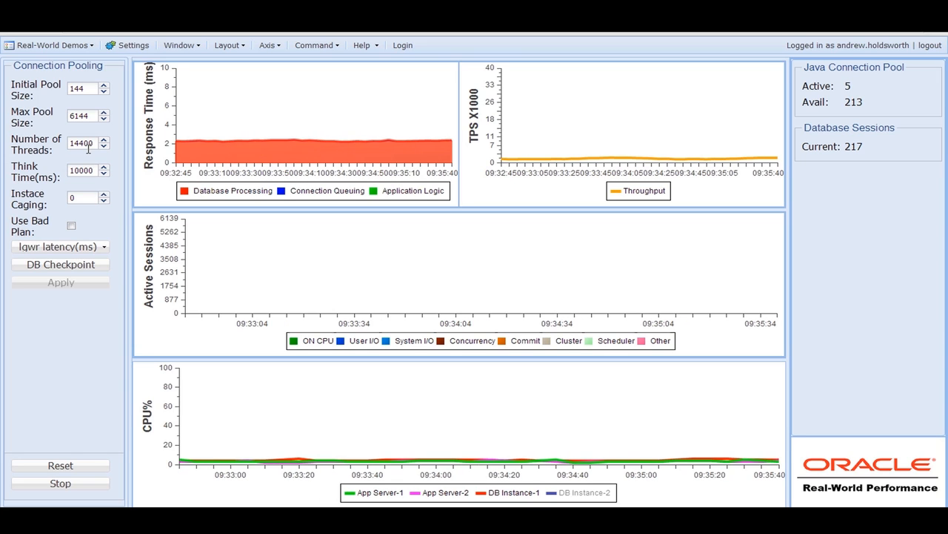
{"action": "mouse_move", "coordinate": [78, 170]}
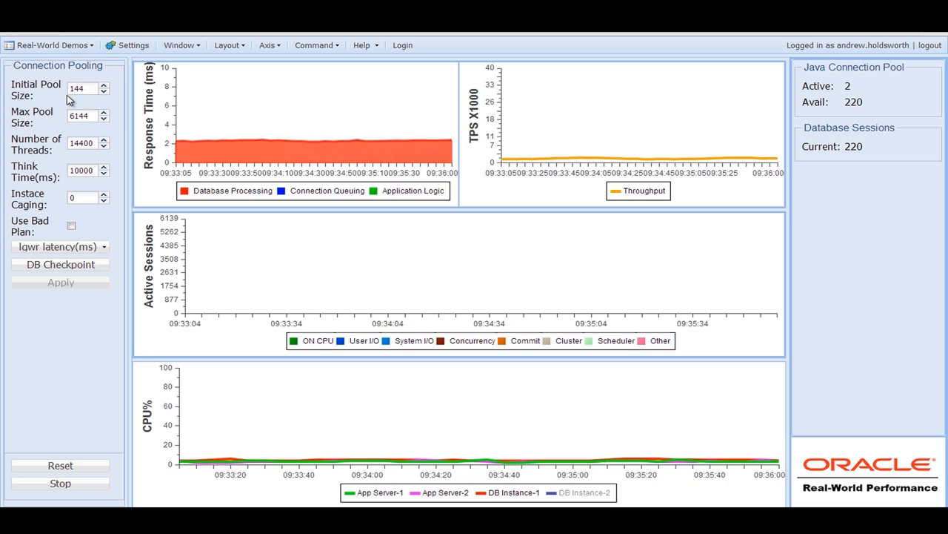
{"action": "mouse_move", "coordinate": [67, 126]}
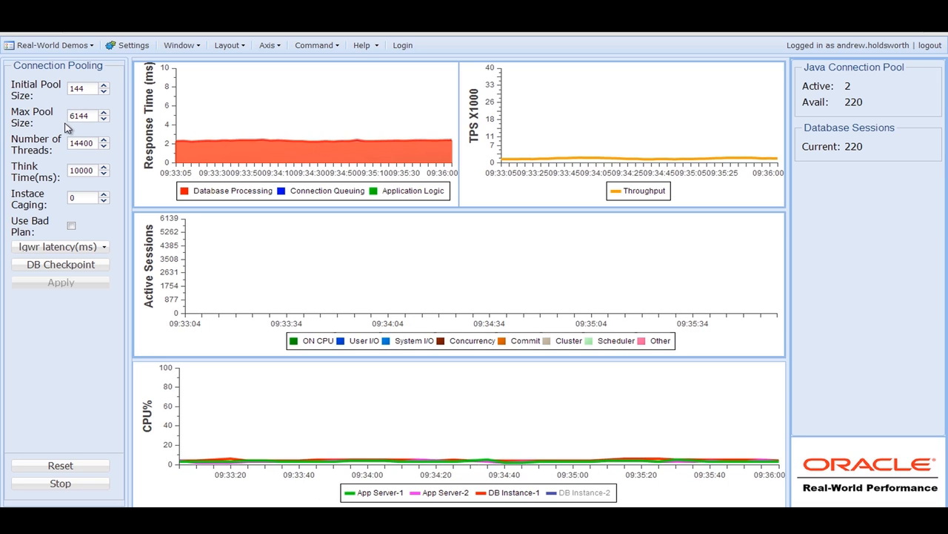
Apply a 5000 ms think time in the Connection Pooling panel and watch throughput tick up.
{"action": "left_click", "coordinate": [77, 117]}
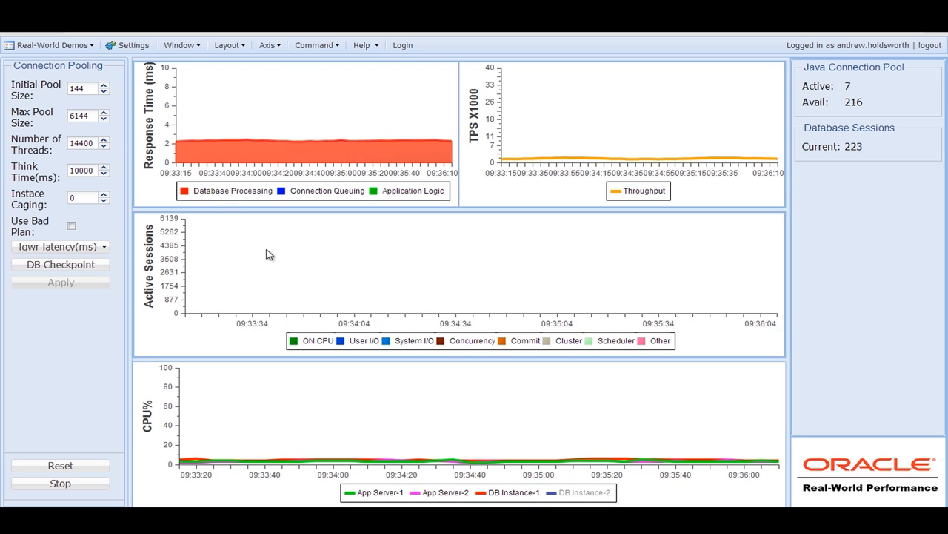
{"action": "mouse_move", "coordinate": [230, 286]}
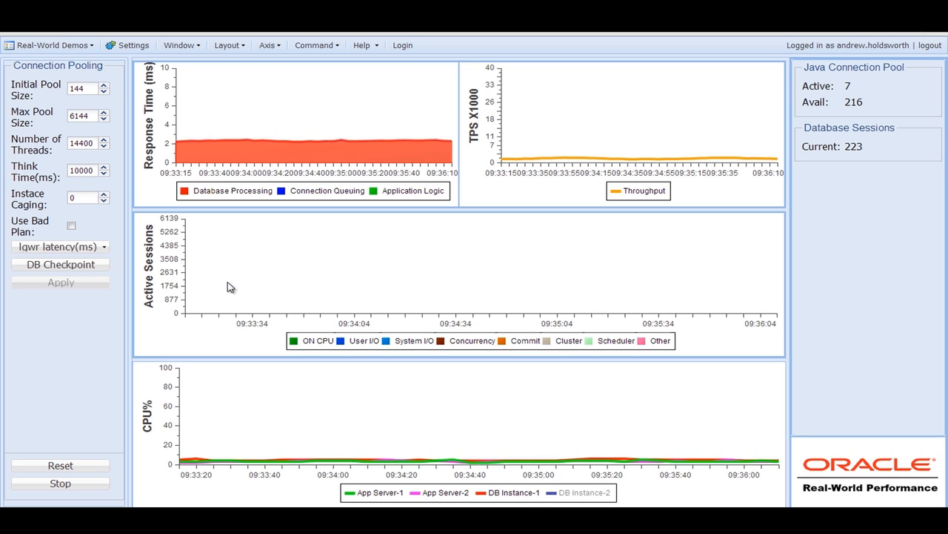
{"action": "mouse_move", "coordinate": [292, 269]}
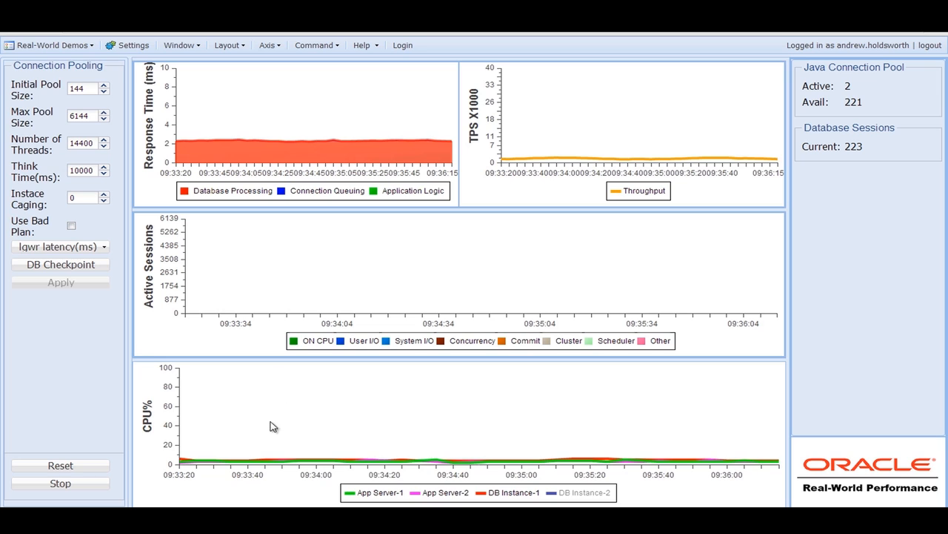
{"action": "mouse_move", "coordinate": [226, 435]}
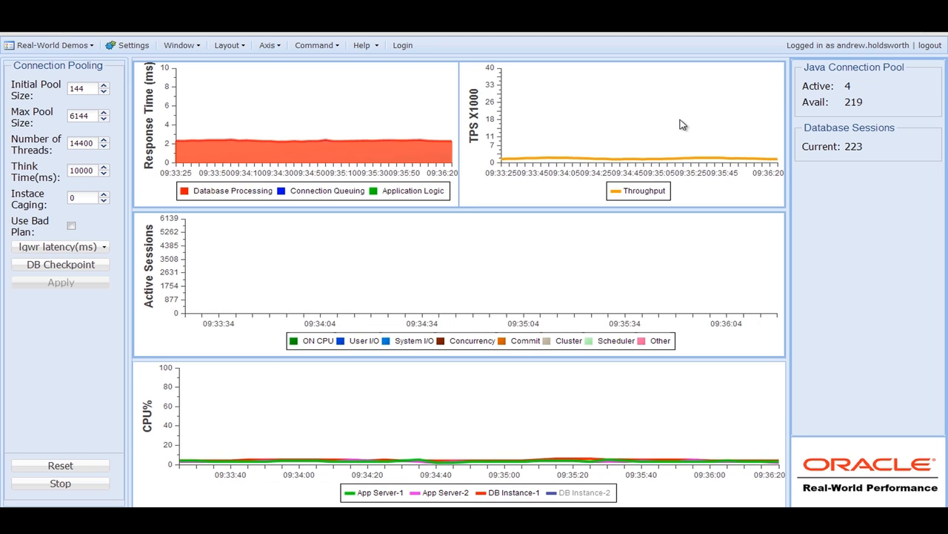
{"action": "mouse_move", "coordinate": [842, 108]}
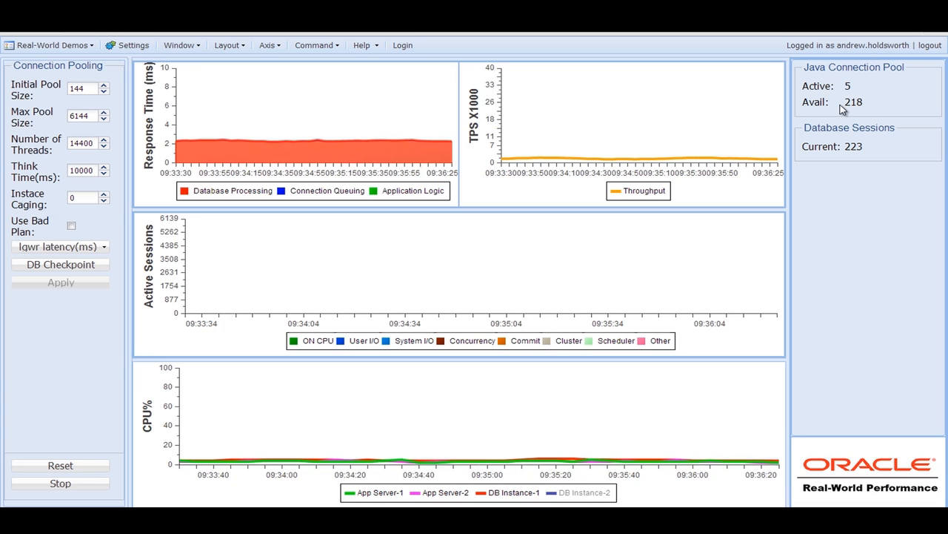
{"action": "mouse_move", "coordinate": [855, 114]}
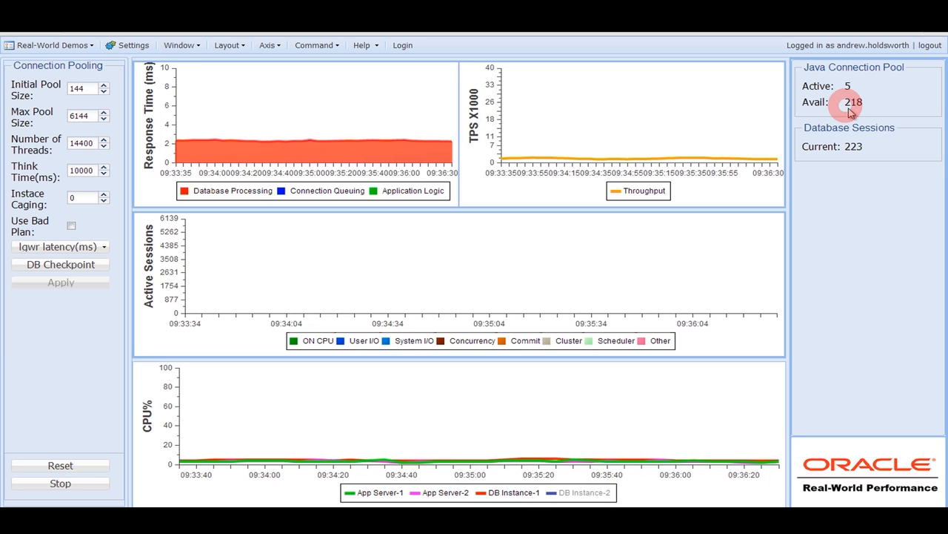
{"action": "mouse_move", "coordinate": [841, 109]}
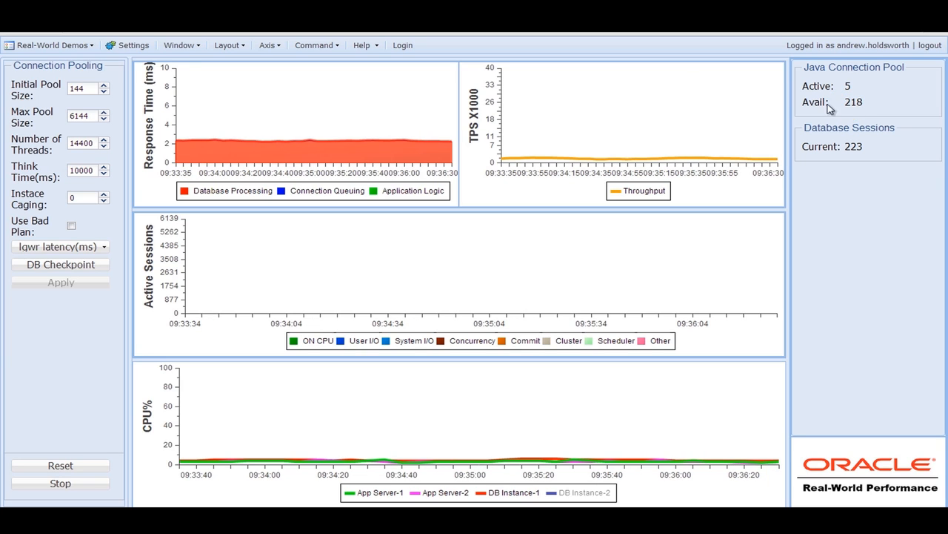
{"action": "mouse_move", "coordinate": [483, 100]}
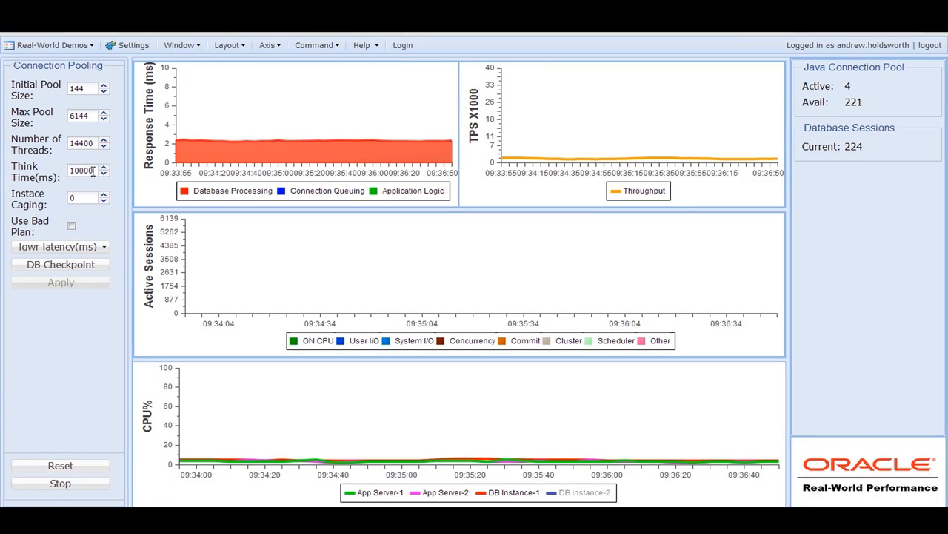
{"action": "mouse_move", "coordinate": [43, 161]}
{"action": "type", "text": "500"}
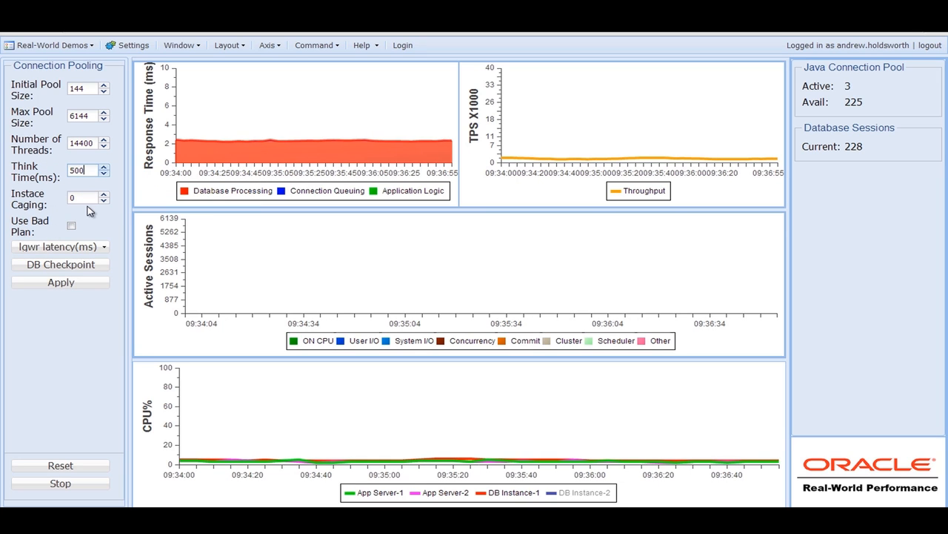
{"action": "left_click", "coordinate": [60, 282]}
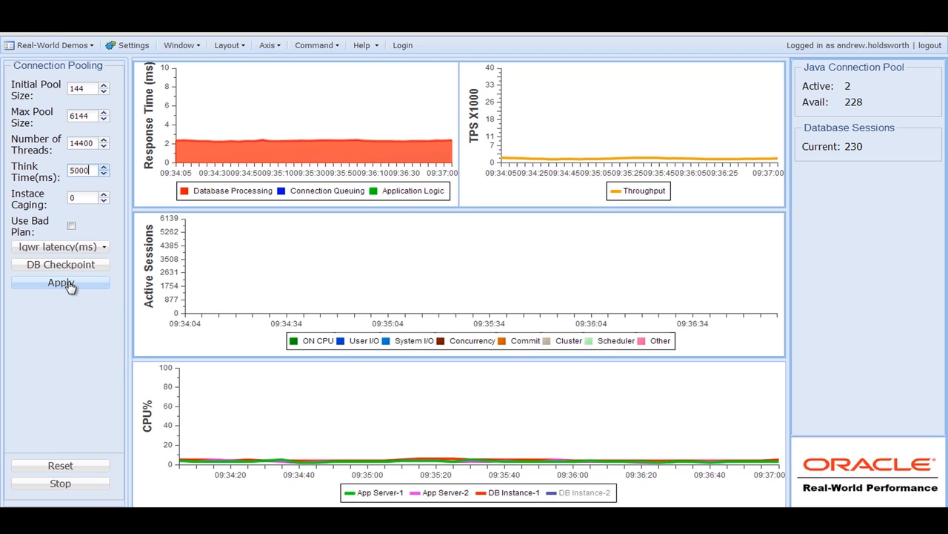
{"action": "left_click", "coordinate": [61, 282]}
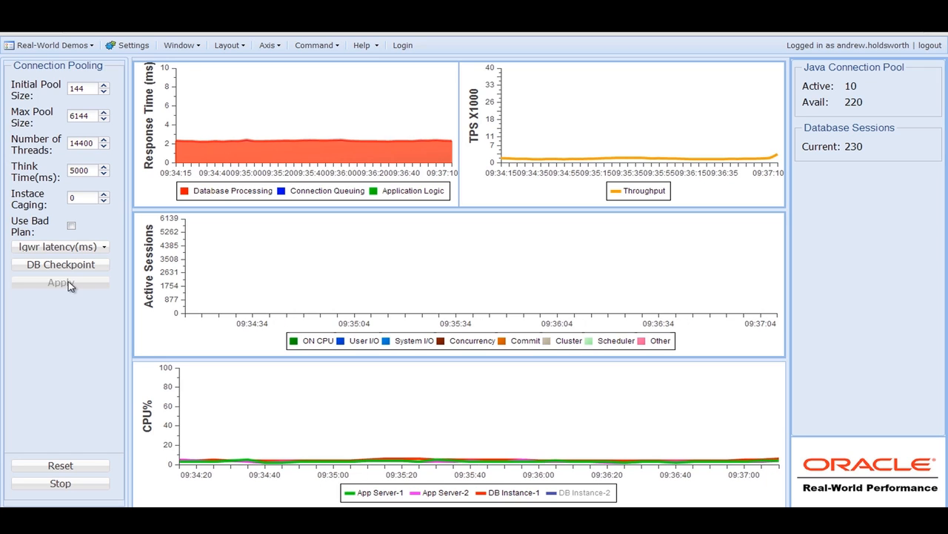
{"action": "mouse_move", "coordinate": [528, 132]}
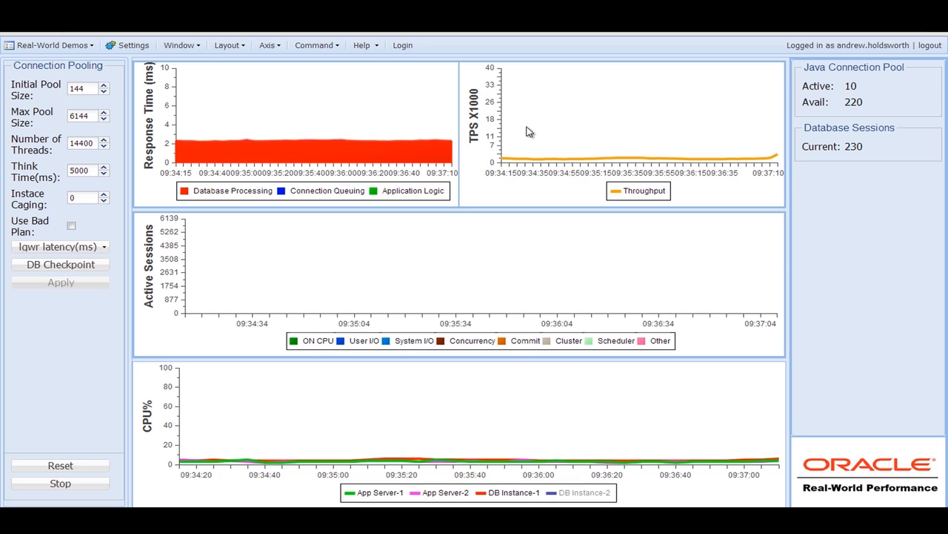
{"action": "left_click", "coordinate": [726, 142]}
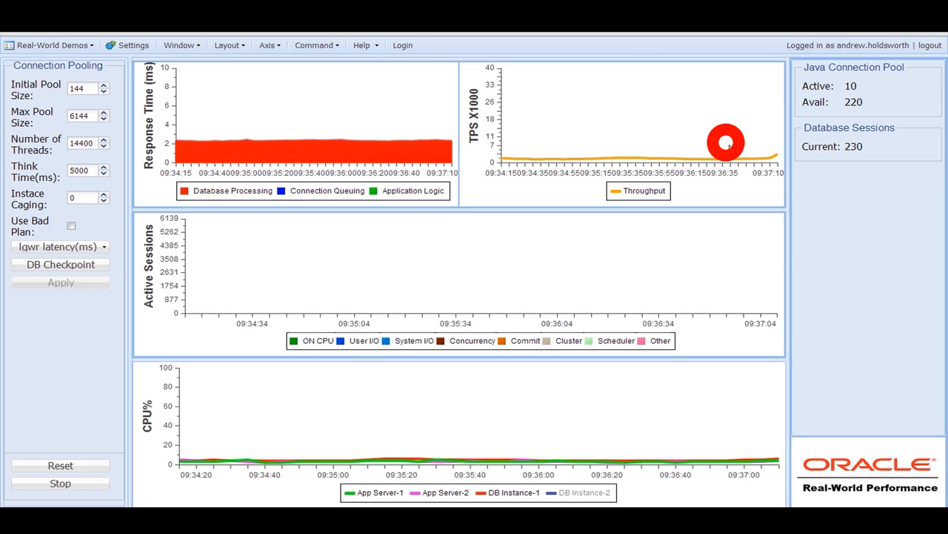
{"action": "mouse_move", "coordinate": [776, 158]}
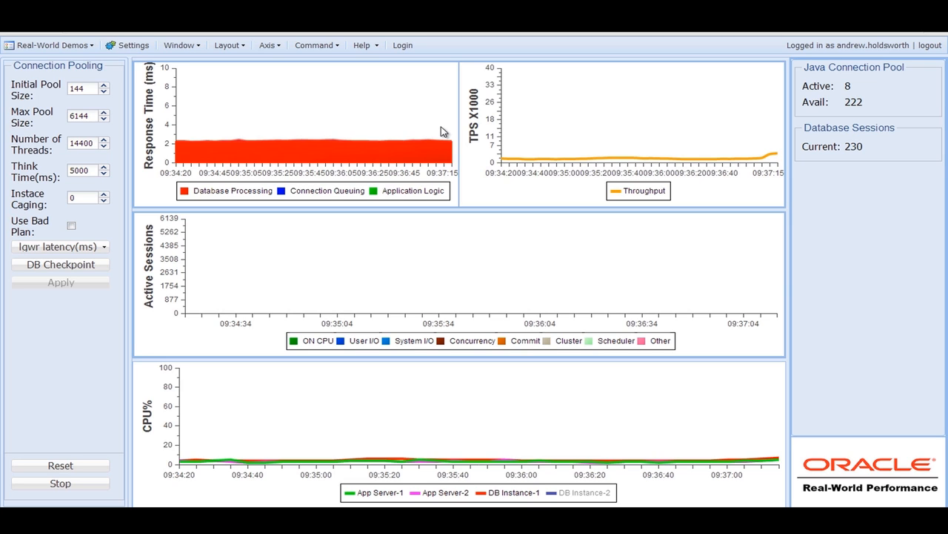
{"action": "mouse_move", "coordinate": [689, 354]}
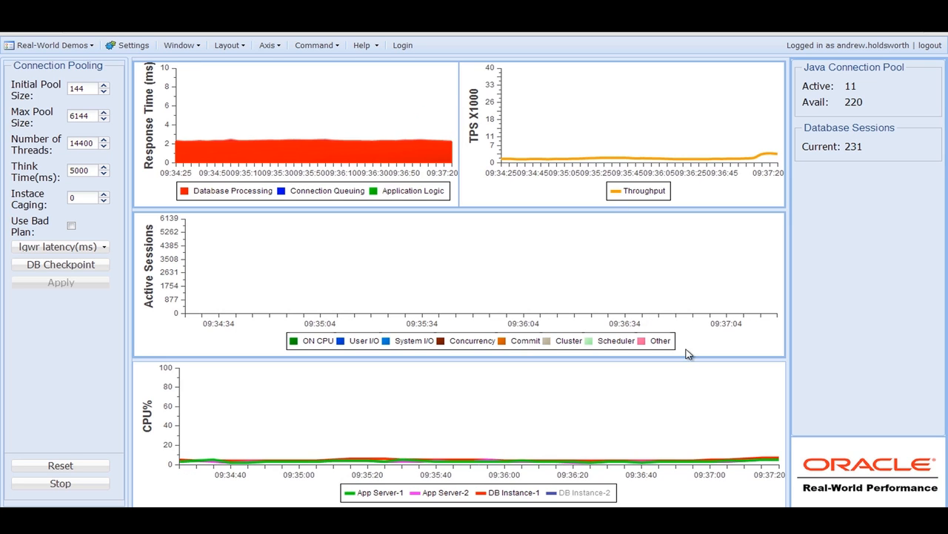
{"action": "left_click", "coordinate": [734, 452]}
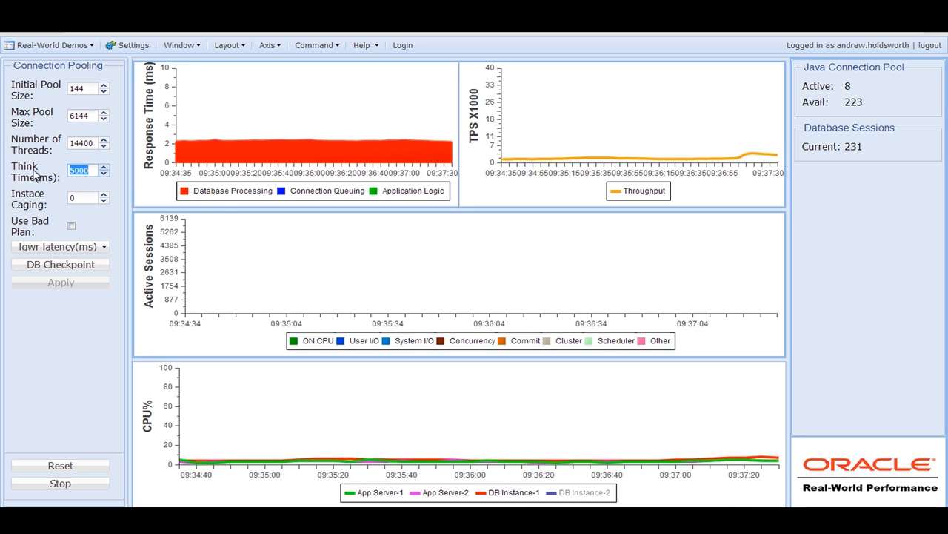
Replace the think time with 2500 ms and apply it to the workload.
{"action": "type", "text": "2500"}
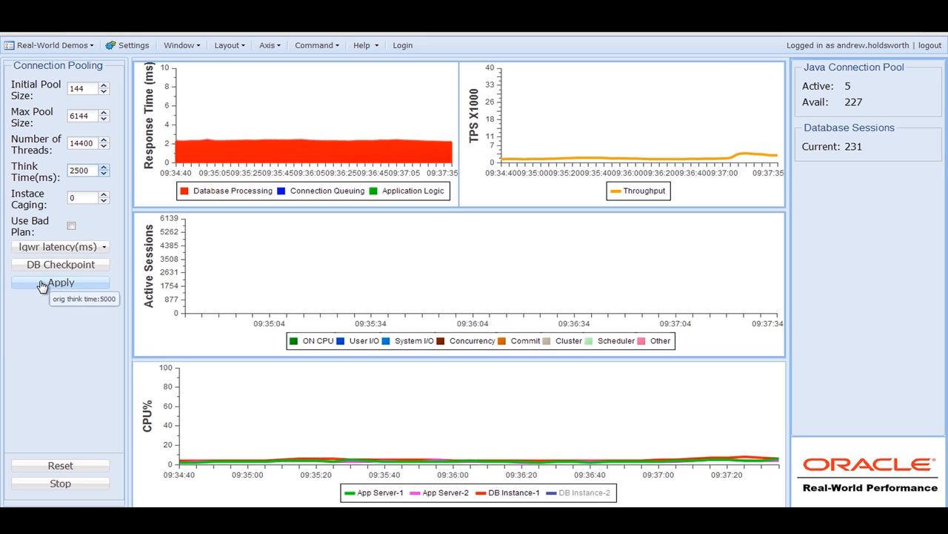
{"action": "left_click", "coordinate": [59, 283]}
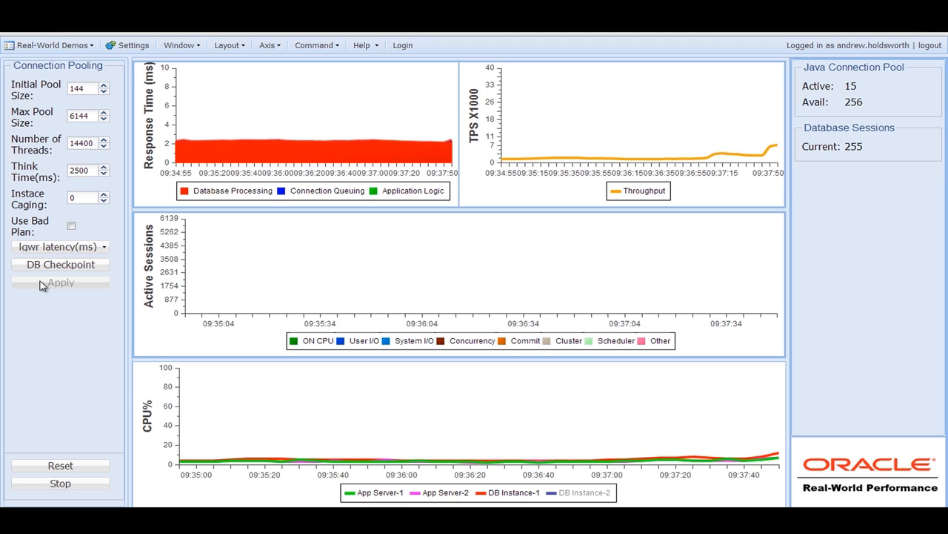
{"action": "mouse_move", "coordinate": [677, 146]}
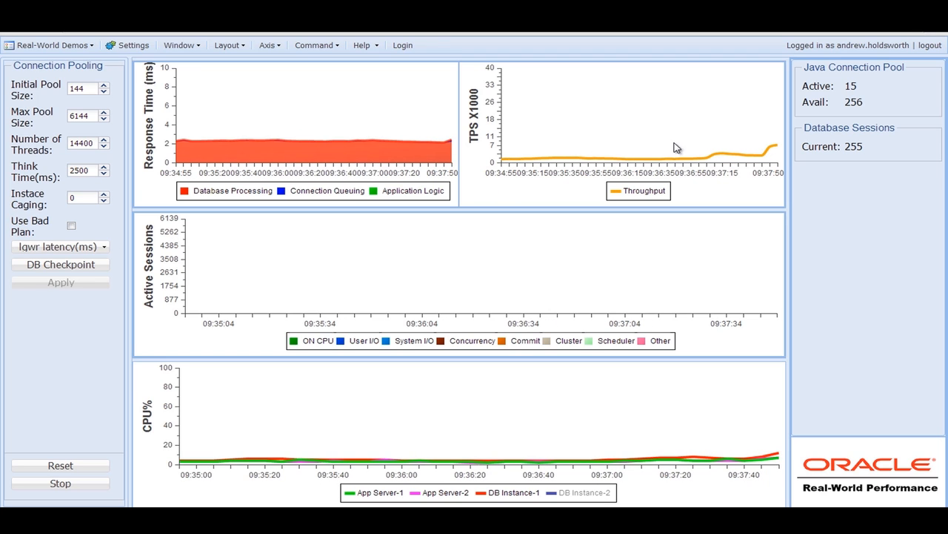
{"action": "left_click", "coordinate": [775, 145]}
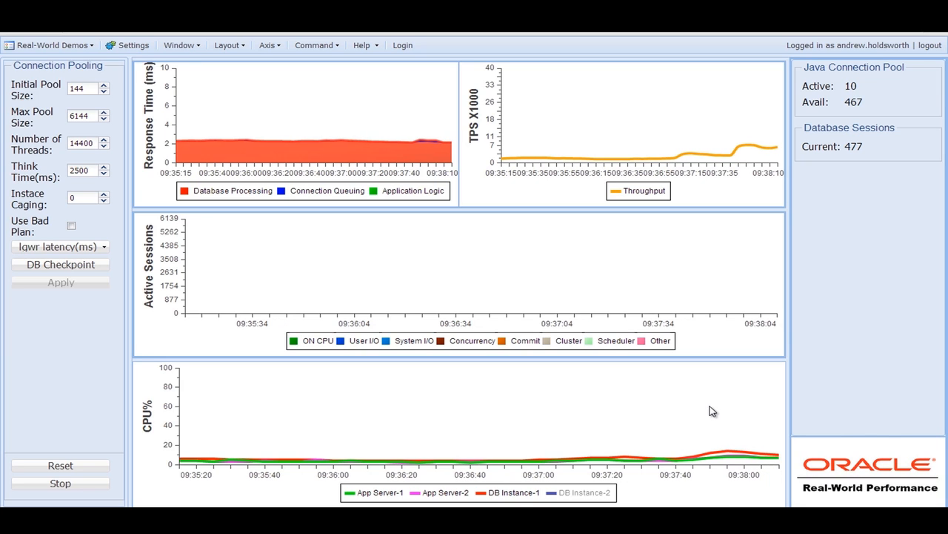
{"action": "mouse_move", "coordinate": [837, 176]}
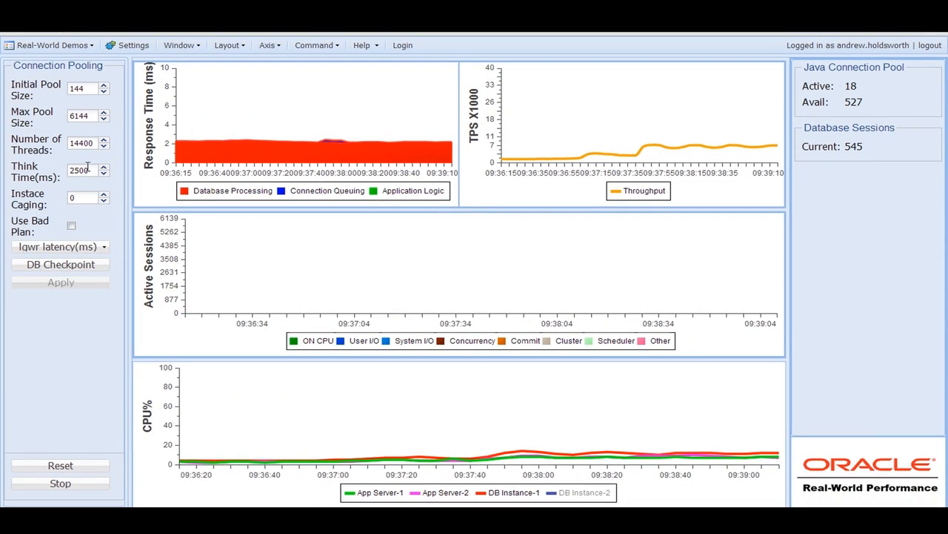
Replace the think time with 1200 ms and apply it to the workload.
{"action": "triple_click", "coordinate": [82, 170]}
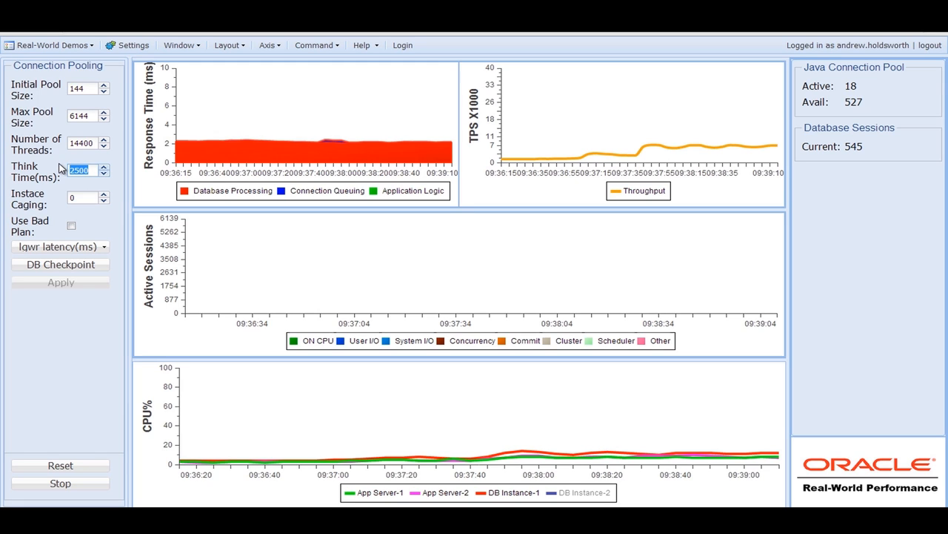
{"action": "left_click", "coordinate": [81, 171]}
{"action": "type", "text": "1200"}
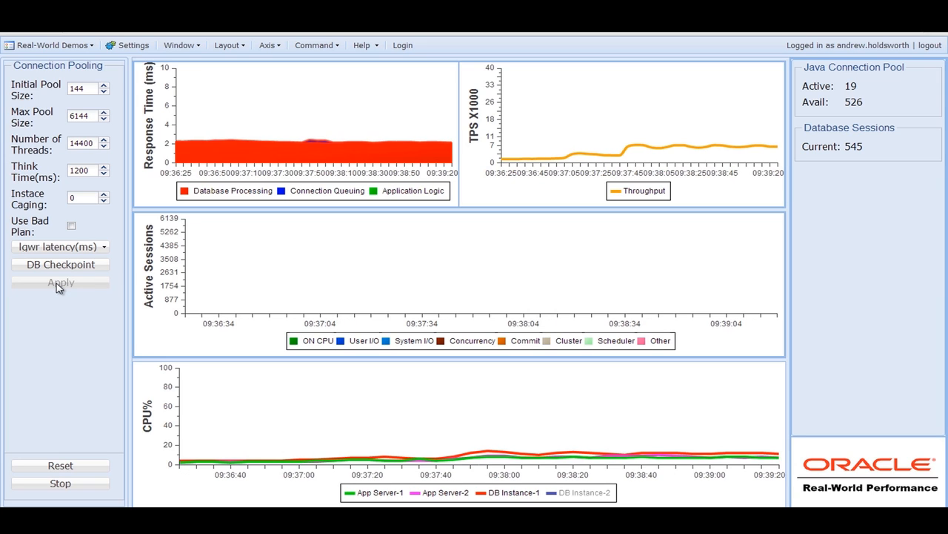
{"action": "mouse_move", "coordinate": [336, 250]}
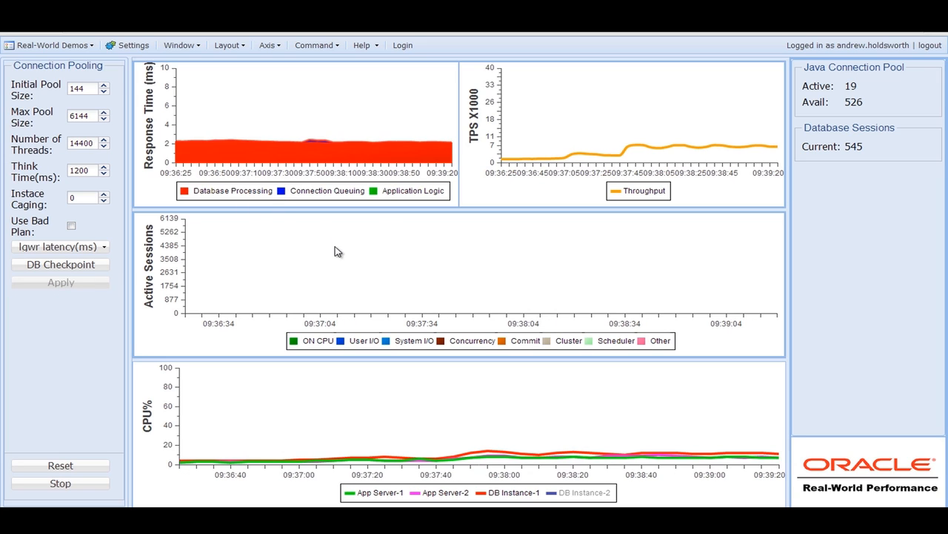
{"action": "mouse_move", "coordinate": [619, 125]}
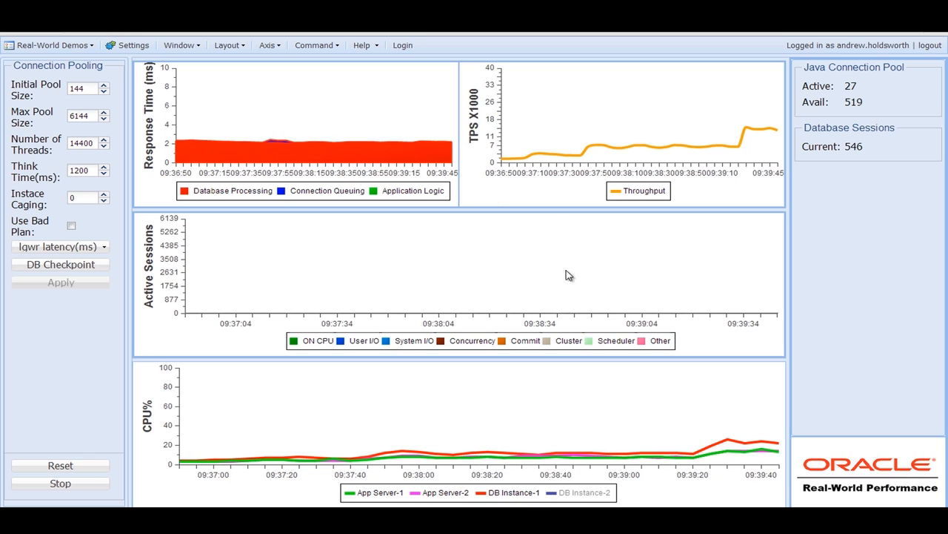
{"action": "mouse_move", "coordinate": [596, 279]}
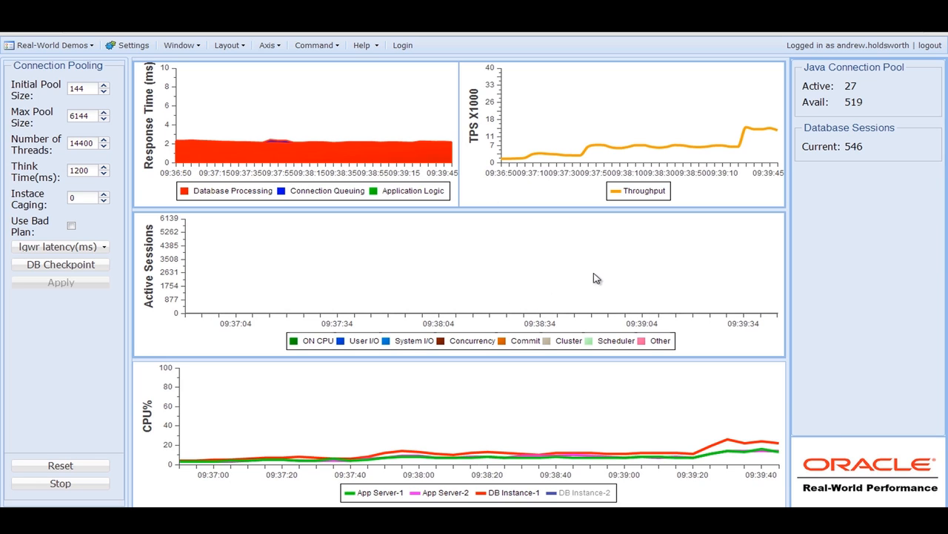